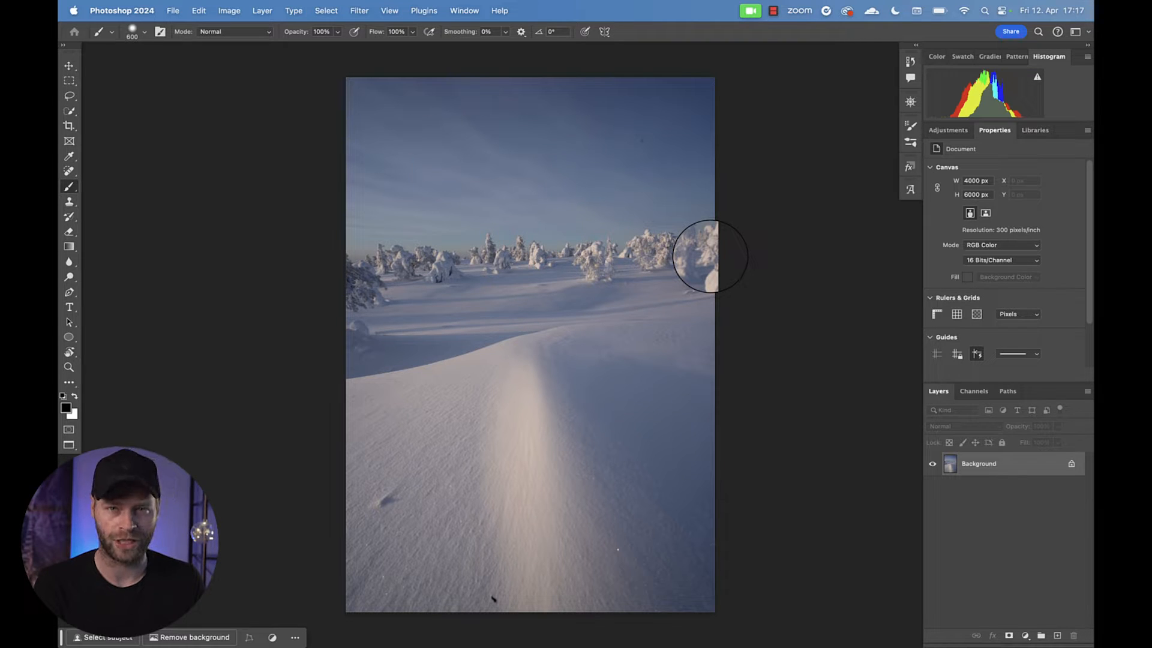
mouse_move(642, 289)
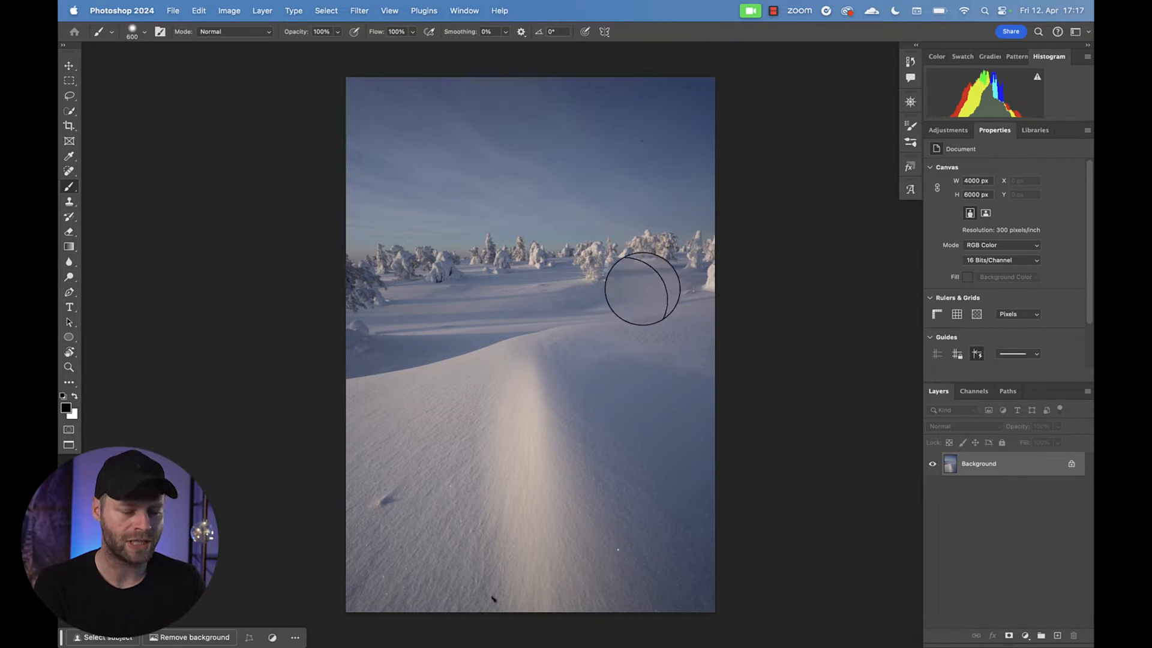
mouse_move(541, 455)
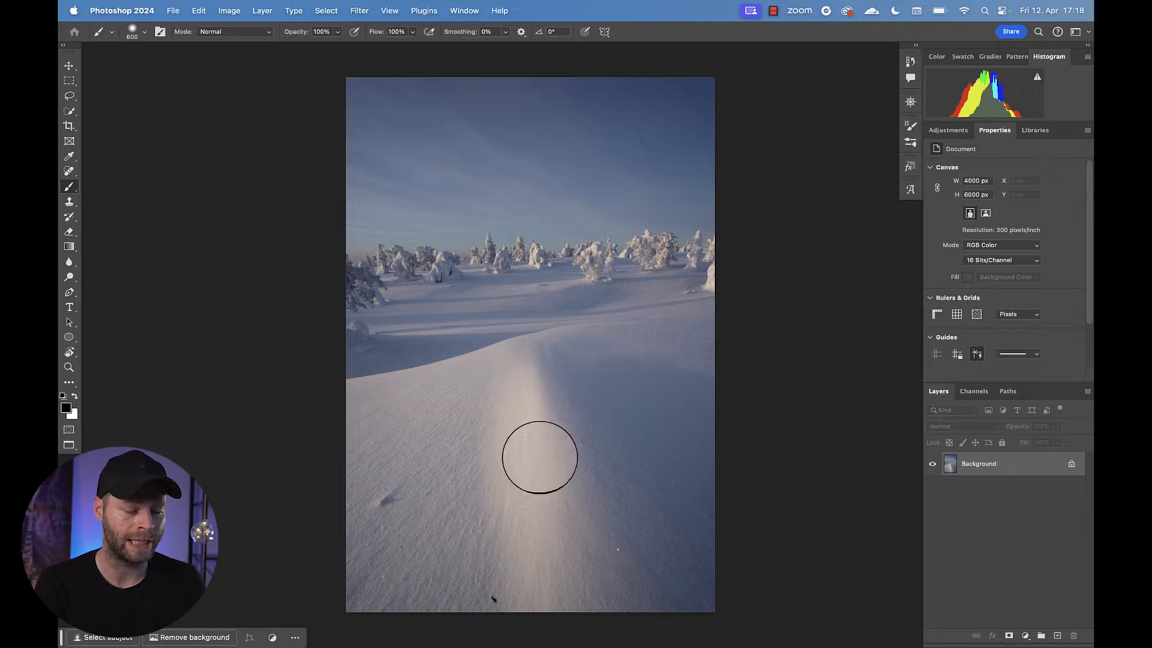
mouse_move(536, 488)
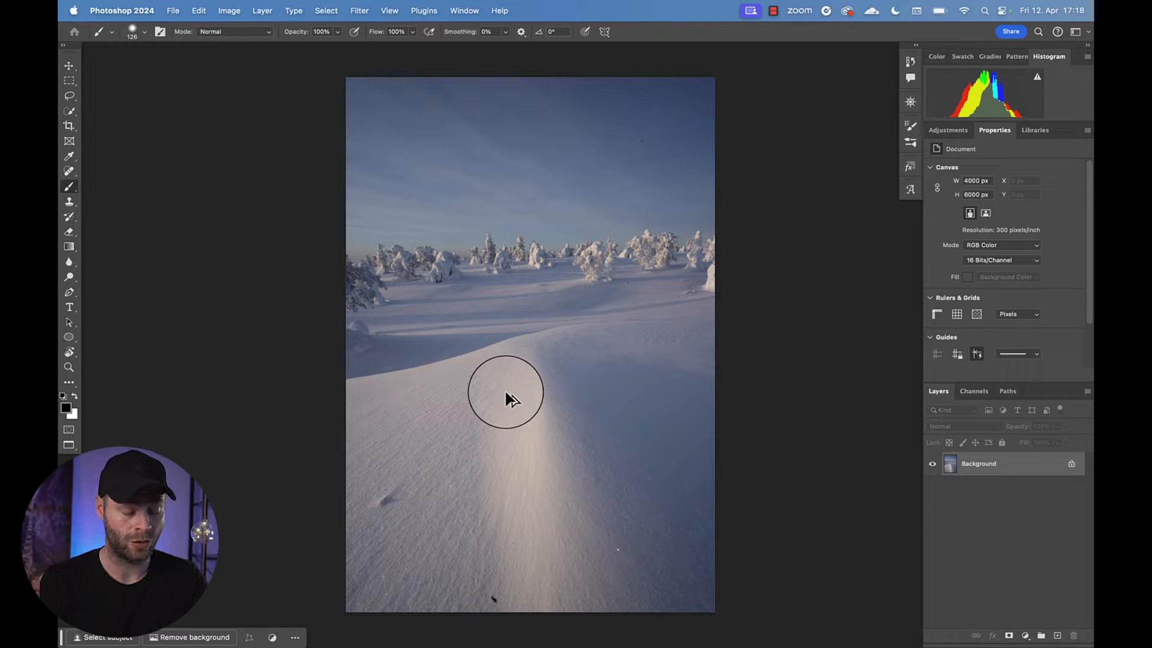
- Marquee-select the lower snow foreground and duplicate it onto a new layer with Cmd+J
click(531, 366)
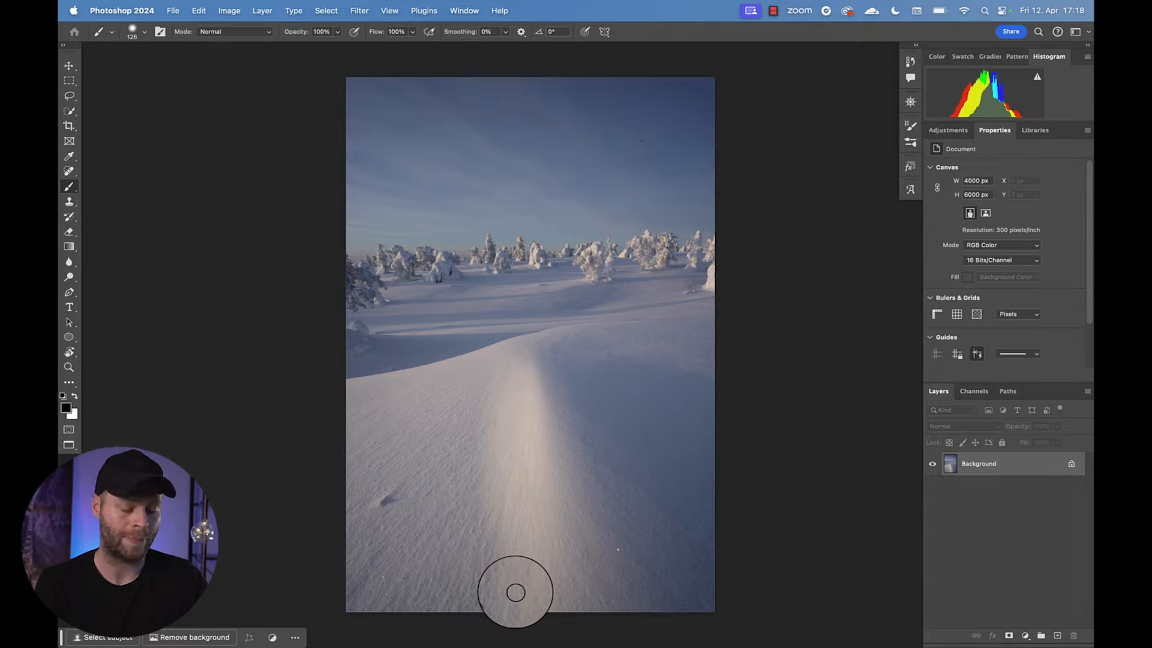
key(m)
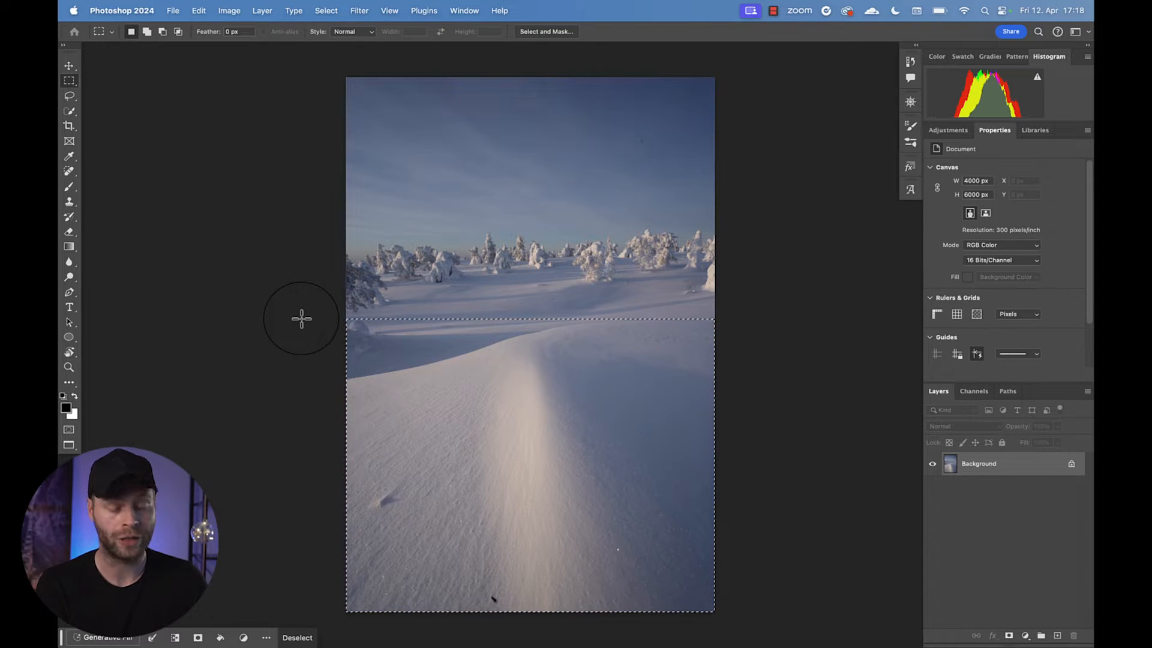
key(cmd+j)
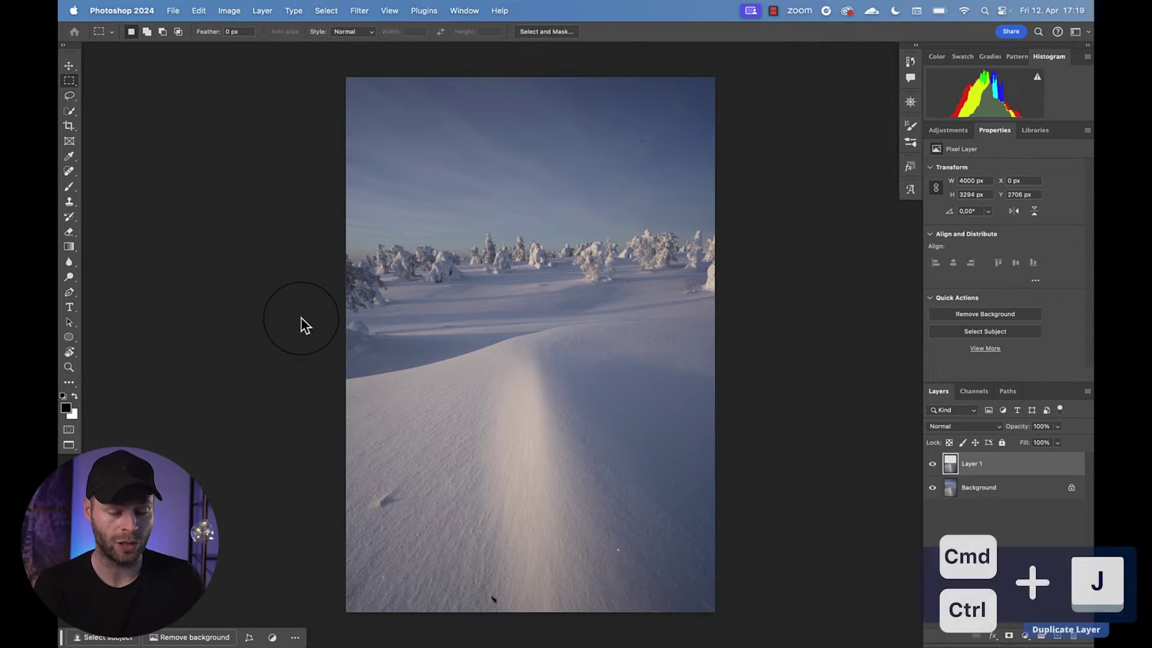
key(cmd+j)
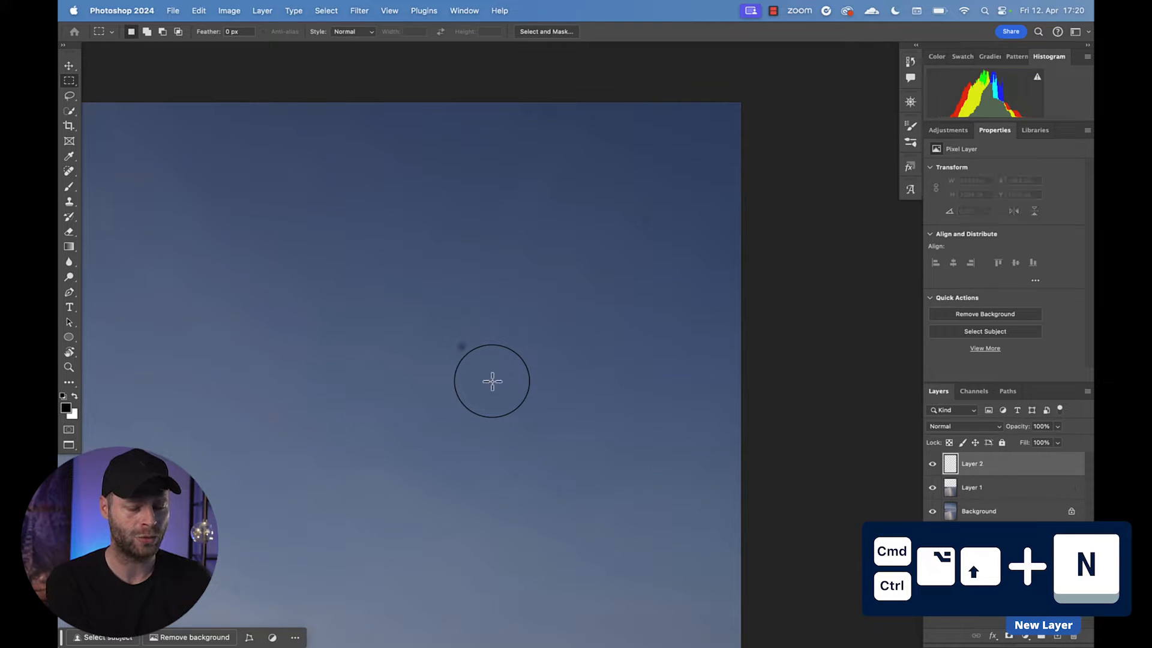
- Spot-heal the dark dust speck in the sky on the cleanup layer
key(j)
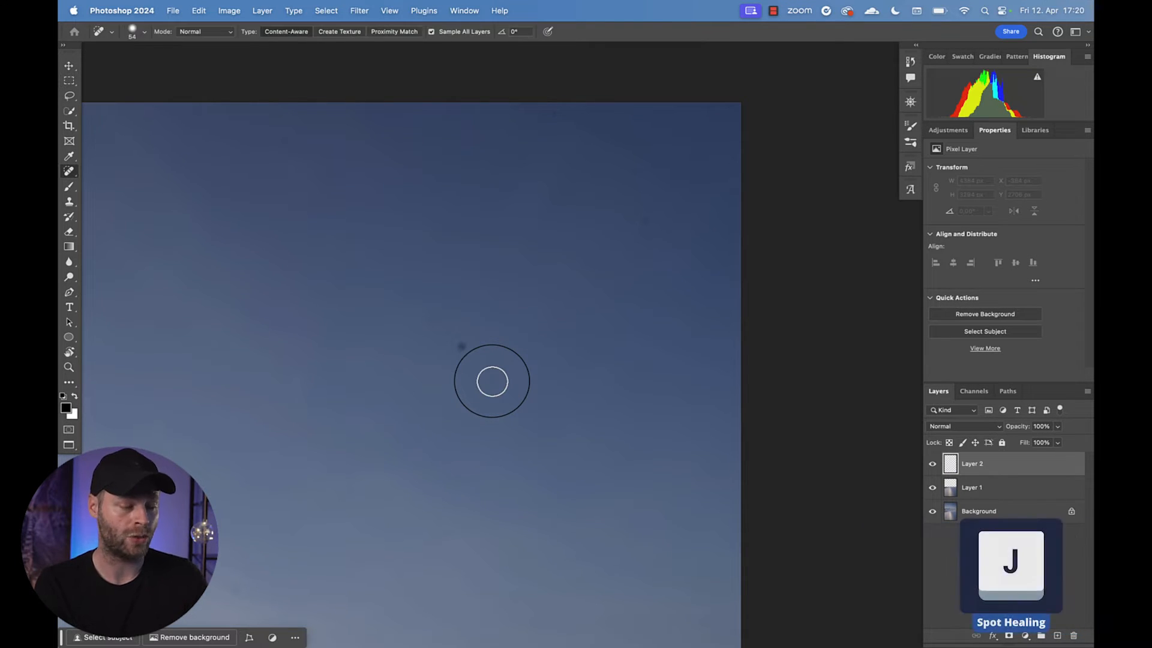
click(492, 381)
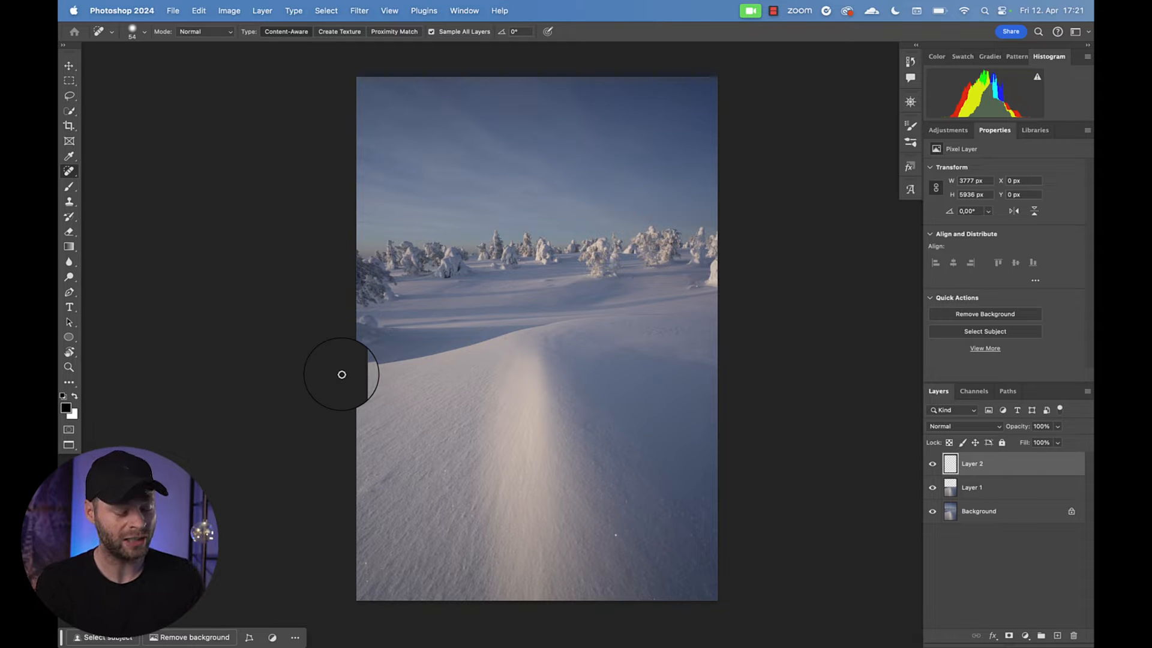
- Stamp visible layers into a merged layer and apply Camera Raw Contrast +65, Highlights +37, Saturation +10
key(cmd+ctrl+shift+e)
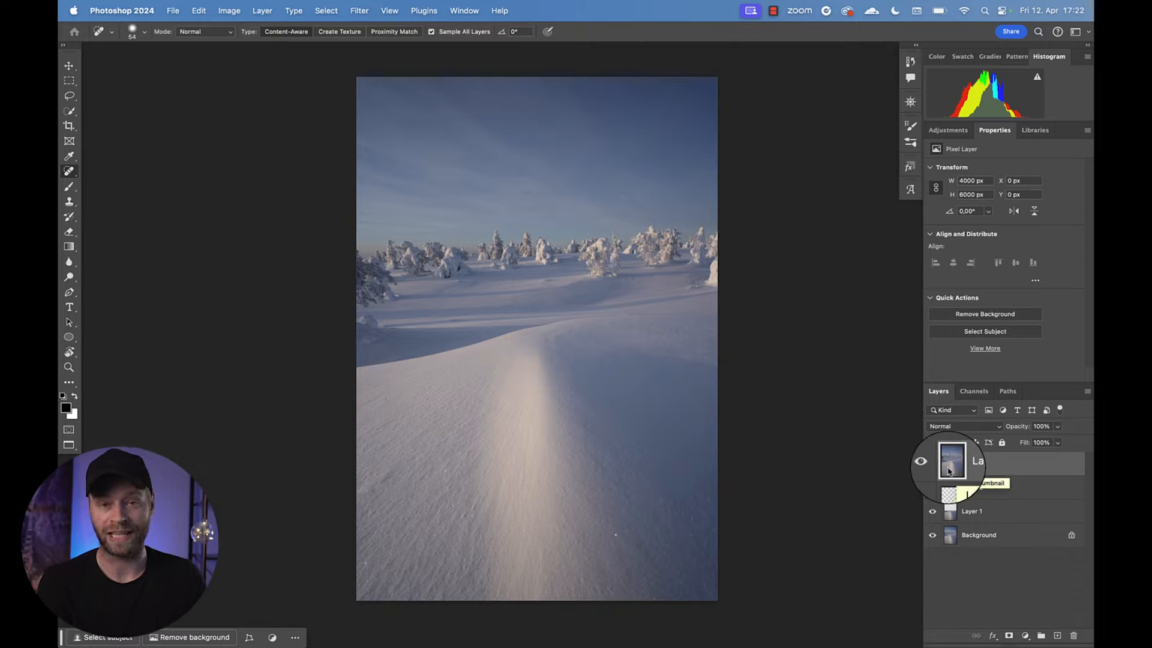
click(359, 10)
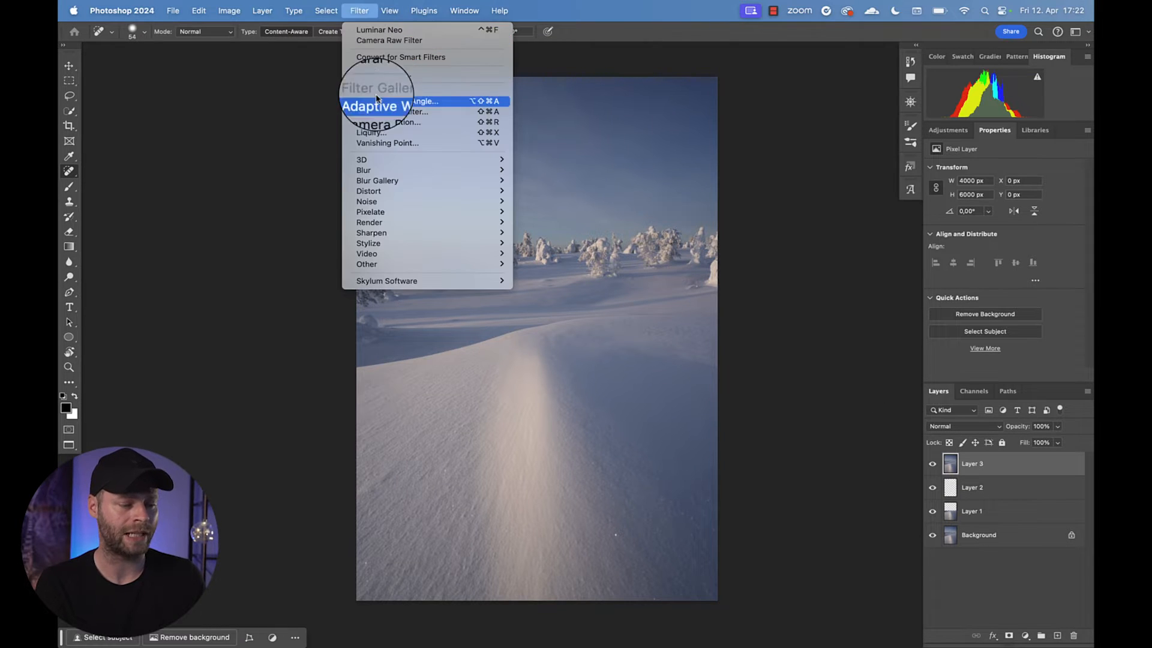
click(388, 40)
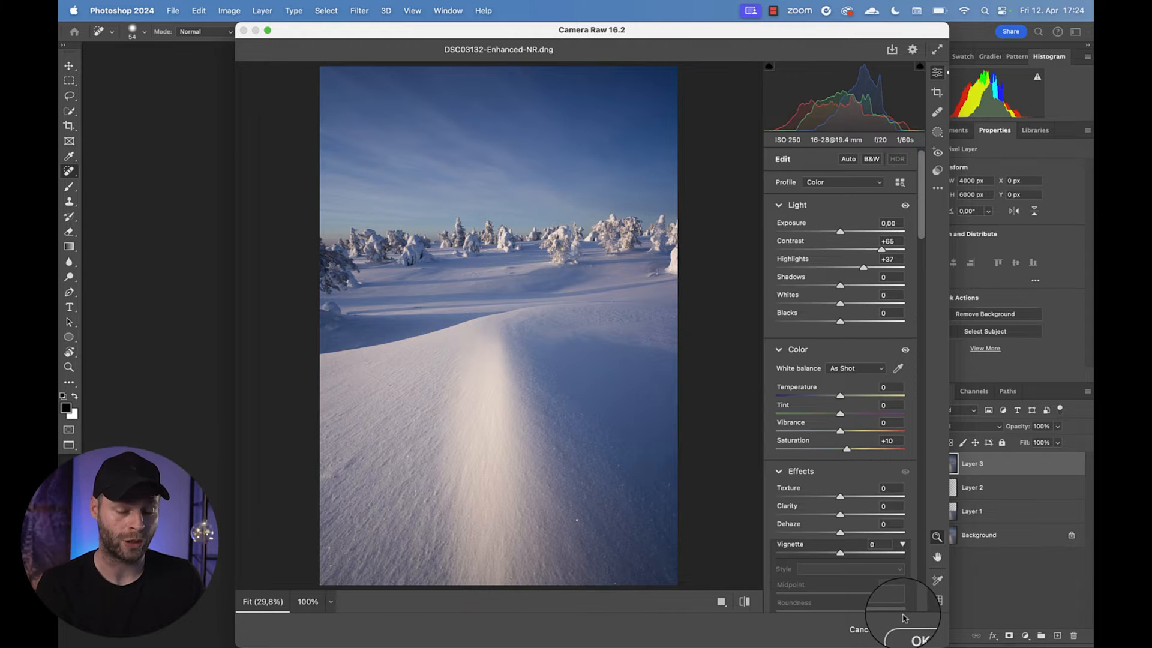
- Confirm the Camera Raw boost, compare it with the layers below, and add a Curves layer
click(922, 641)
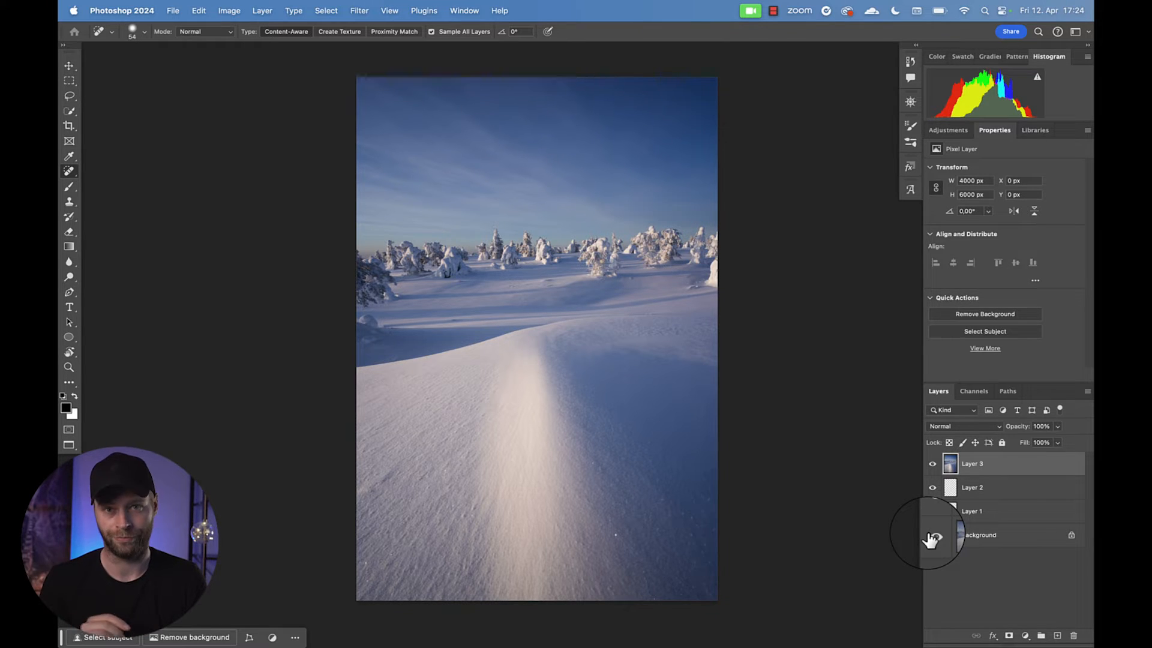
click(949, 131)
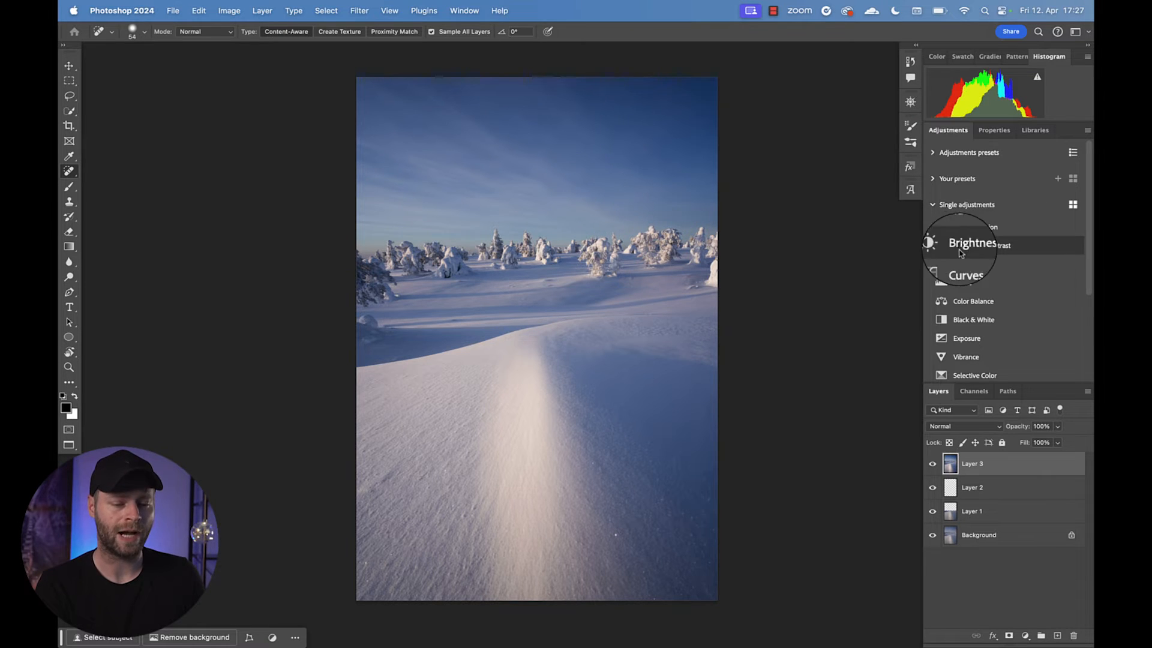
click(966, 274)
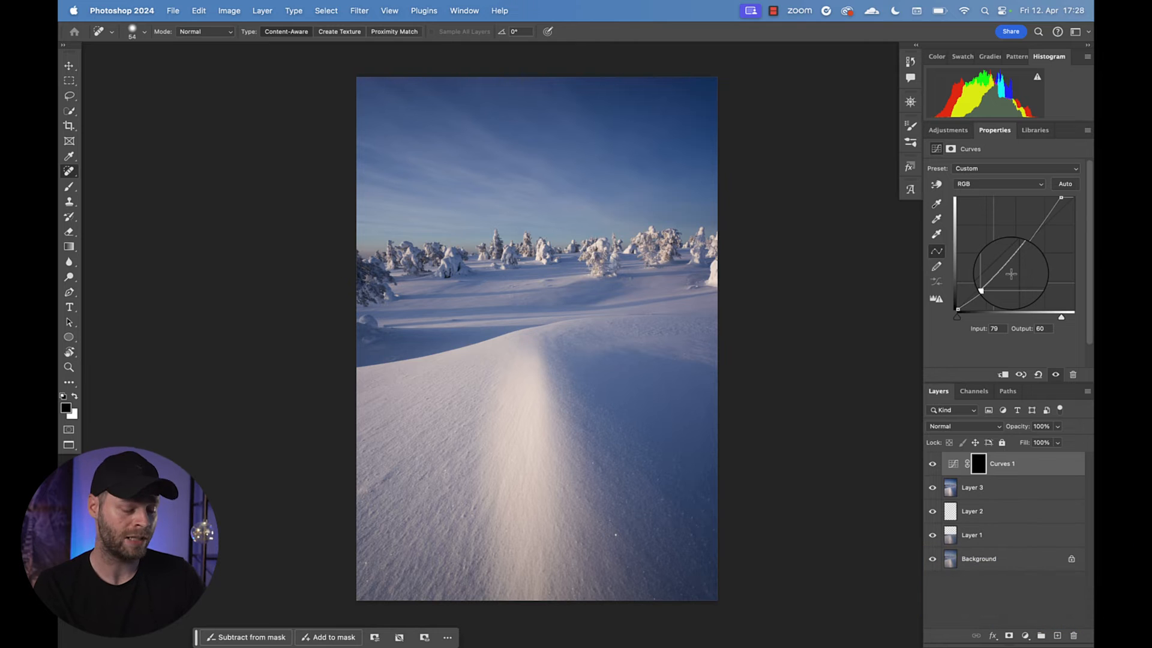
- Draw a top-down black-to-white gradient on the Curves mask to darken the upper sky
key(g)
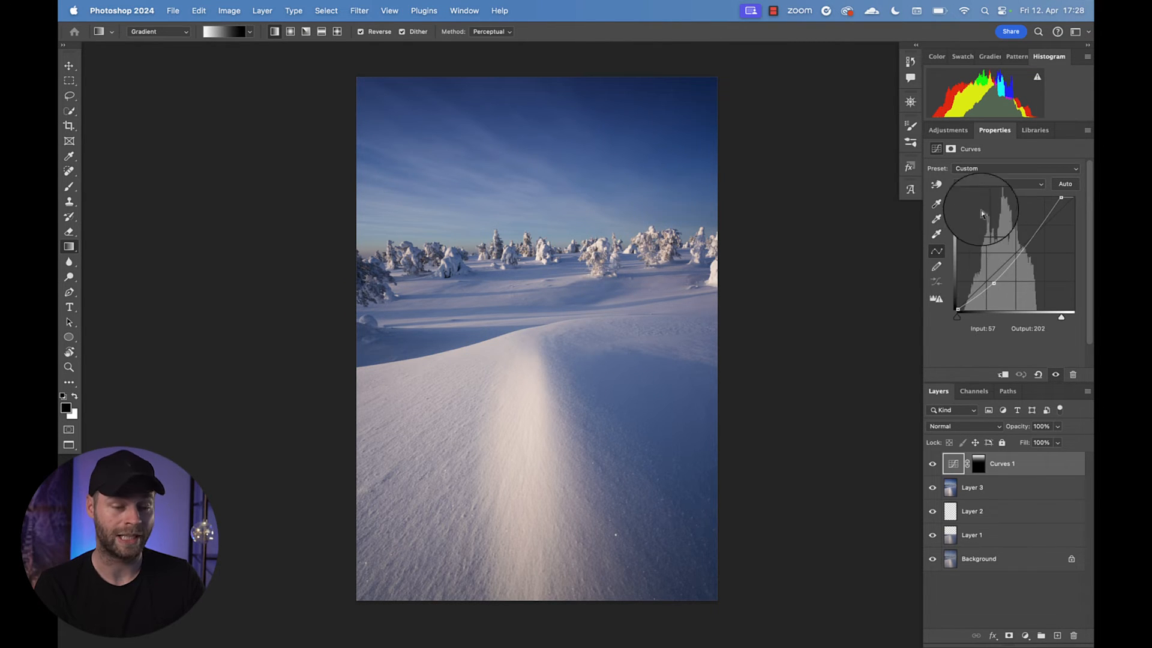
- Raise the shadow output of the Red and Blue channel curves for a magenta sky
click(1018, 167)
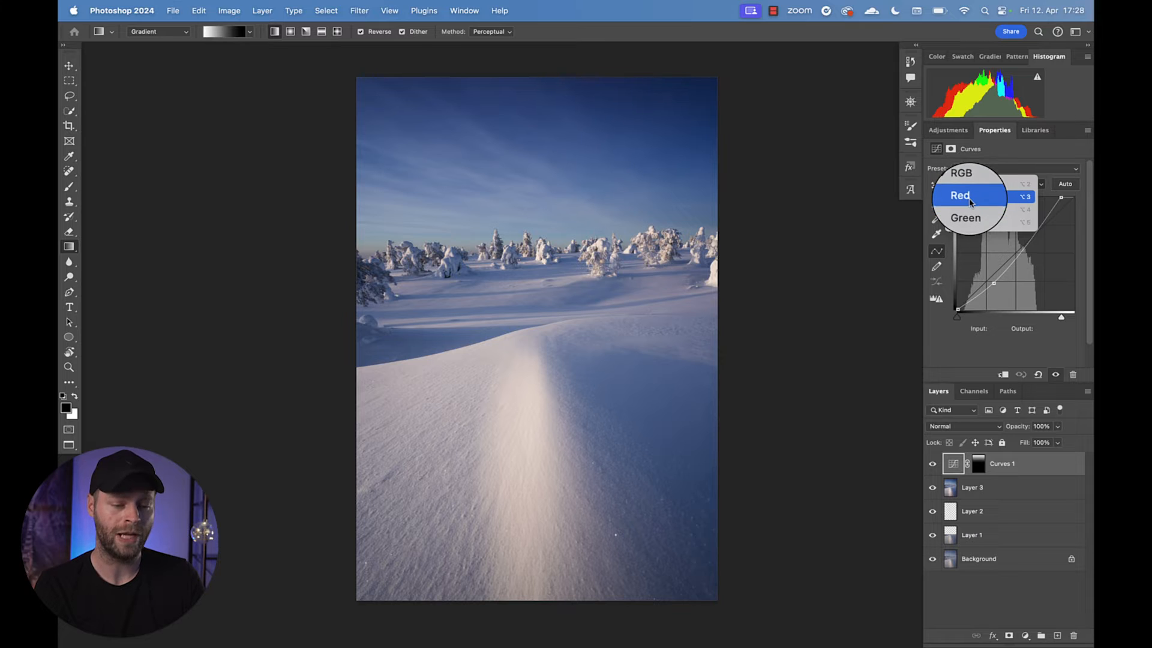
click(960, 195)
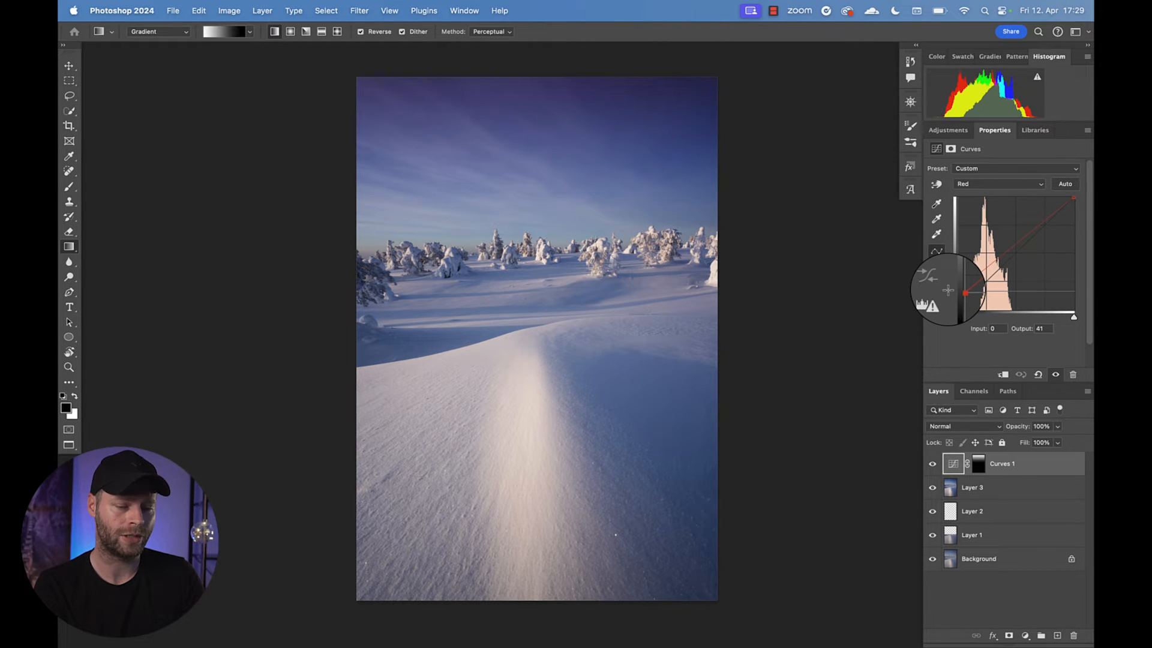
click(998, 184)
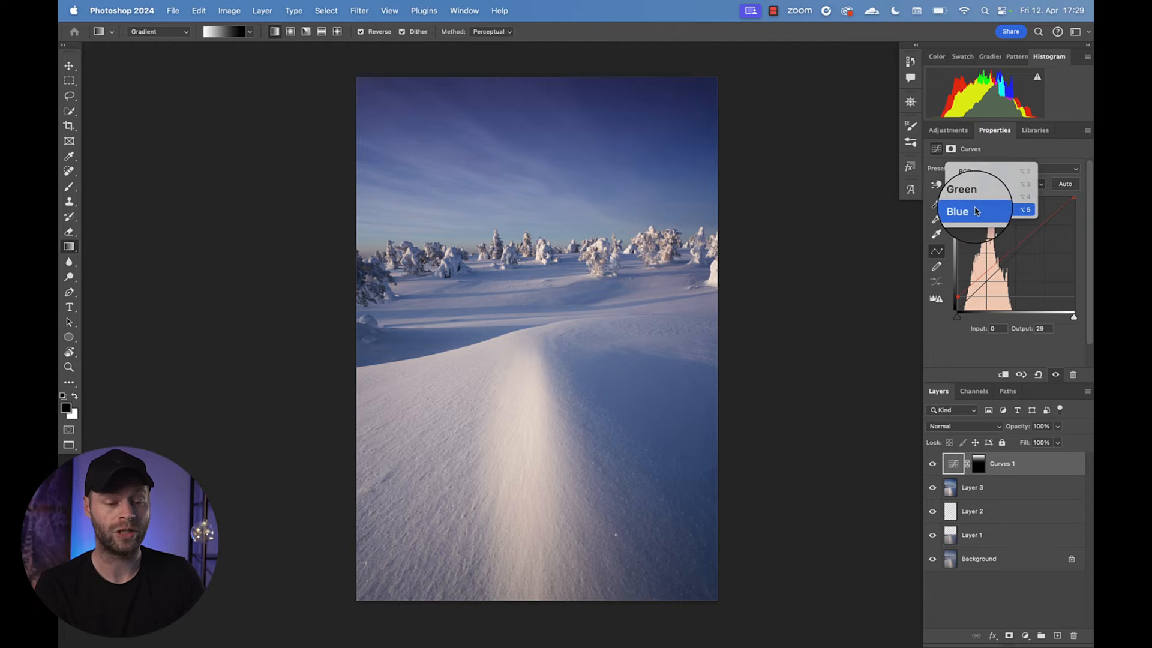
click(962, 189)
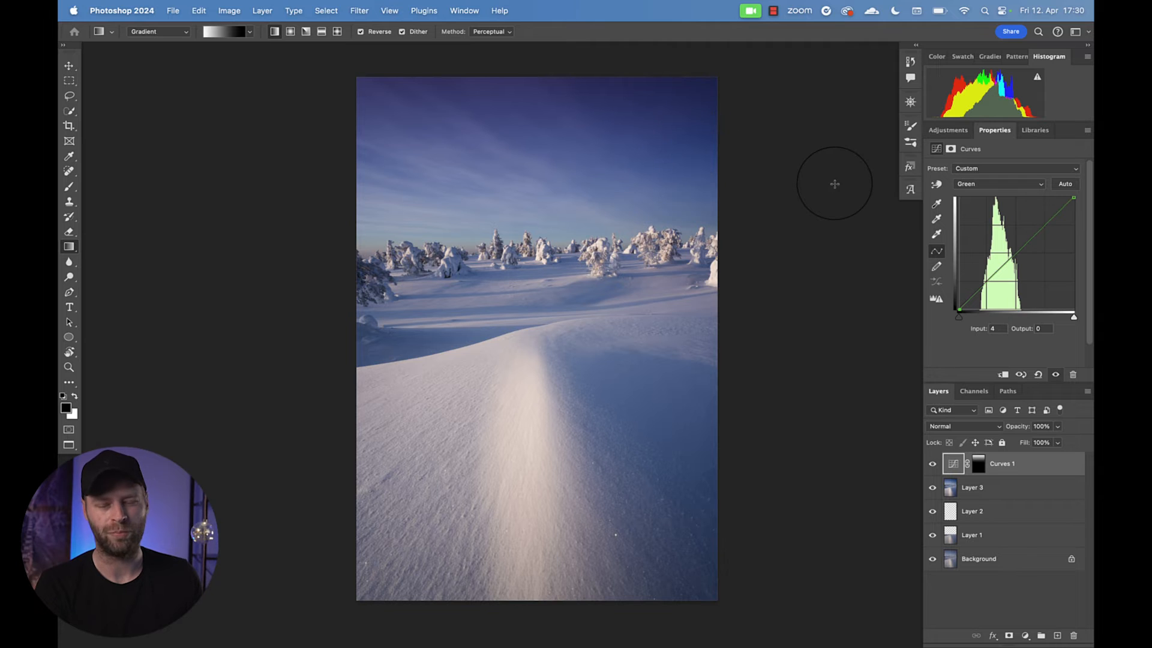
- Add a black-masked Hue/Saturation layer with Blues saturation at -35
click(948, 130)
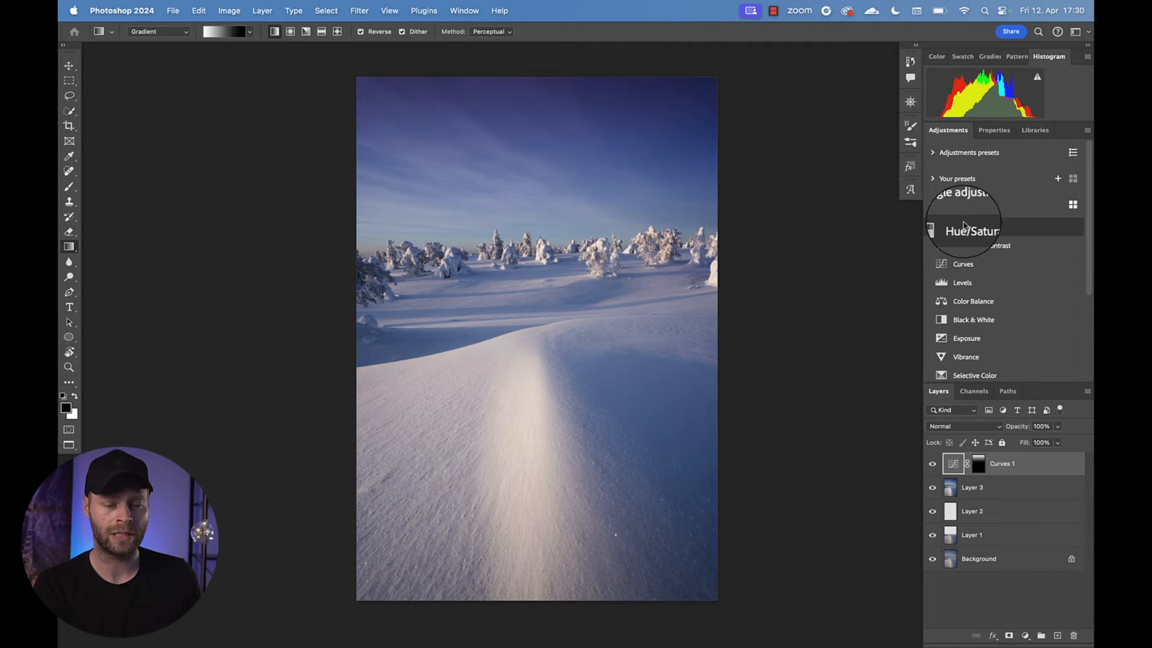
click(972, 231)
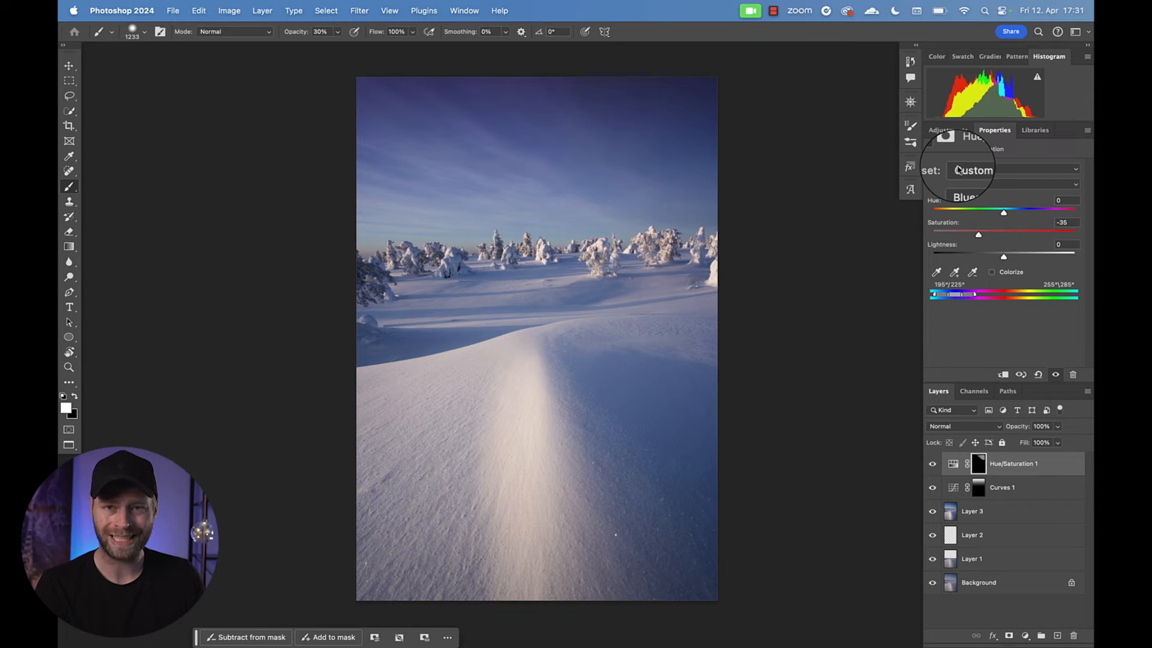
- Add a second Curves layer with midtones pulled down, toggling its visibility to compare
click(949, 130)
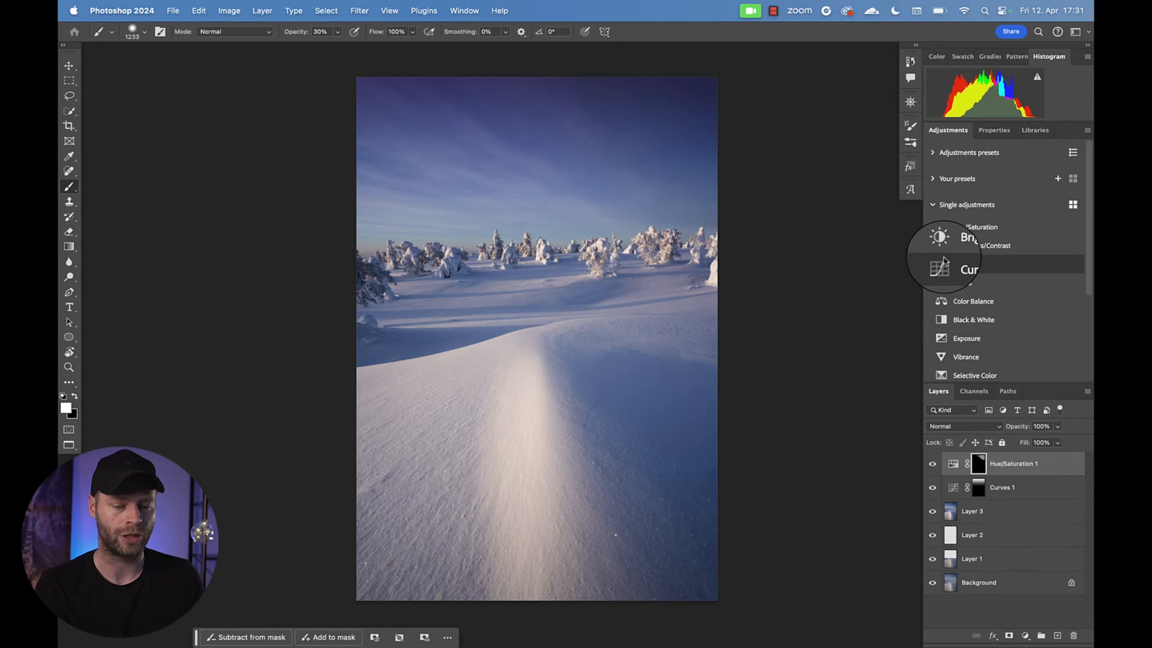
click(968, 269)
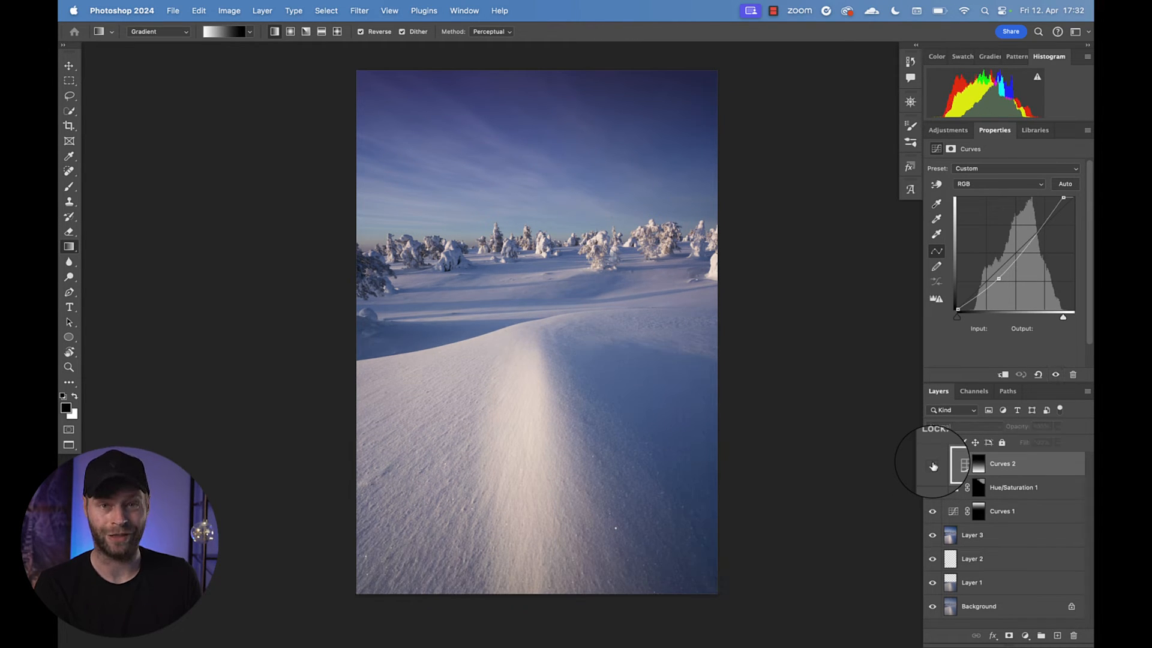
click(932, 466)
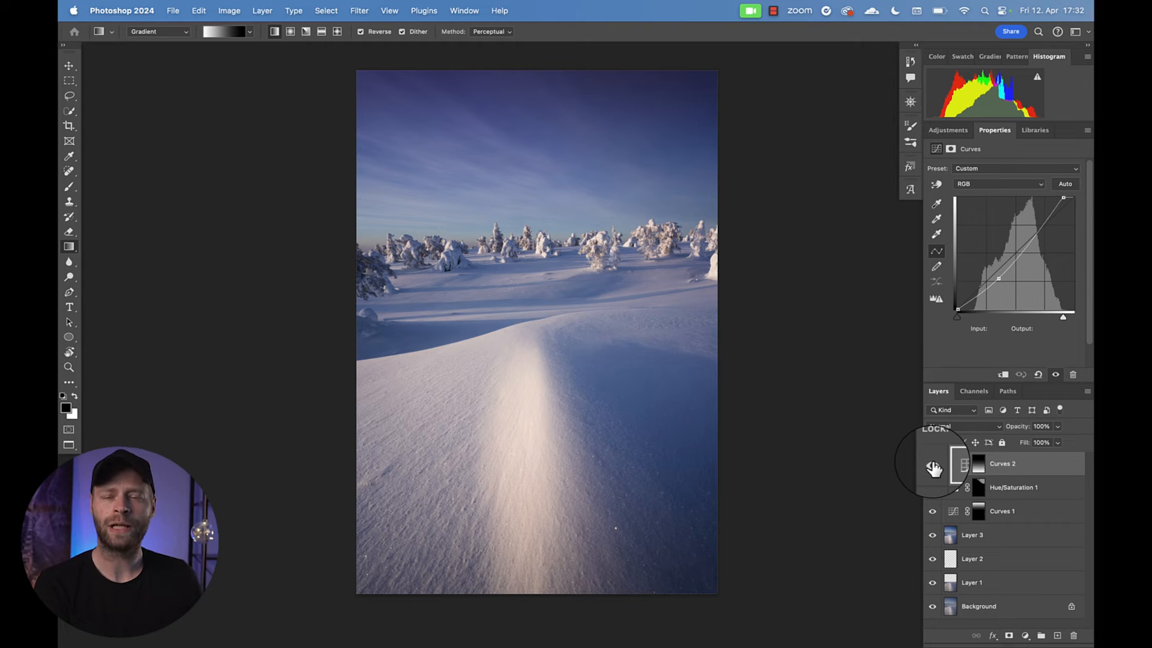
click(948, 130)
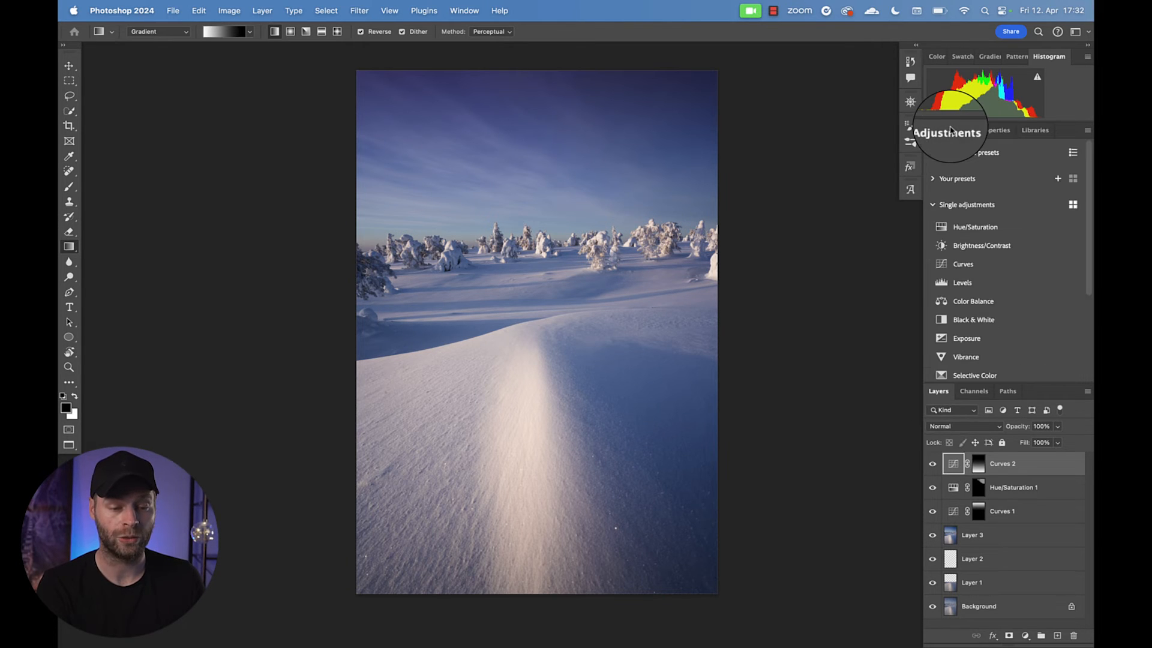
- Add Color Balance with midtones Cyan-Red +3 and Yellow-Blue -10, toggling it to compare
click(973, 301)
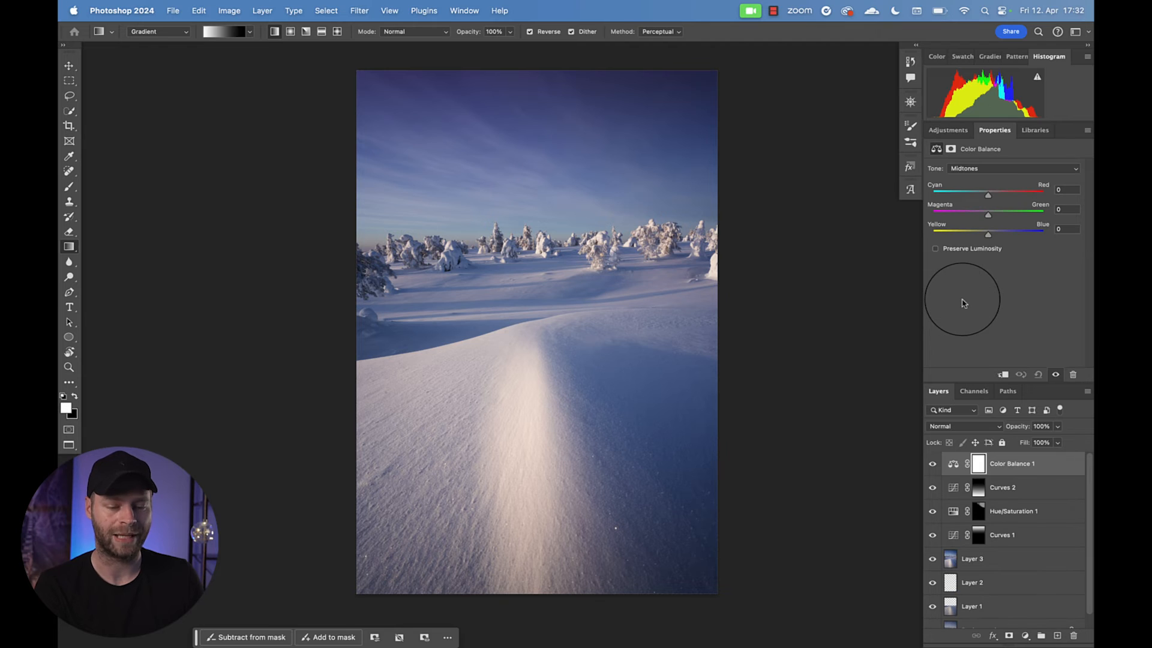
mouse_move(967, 305)
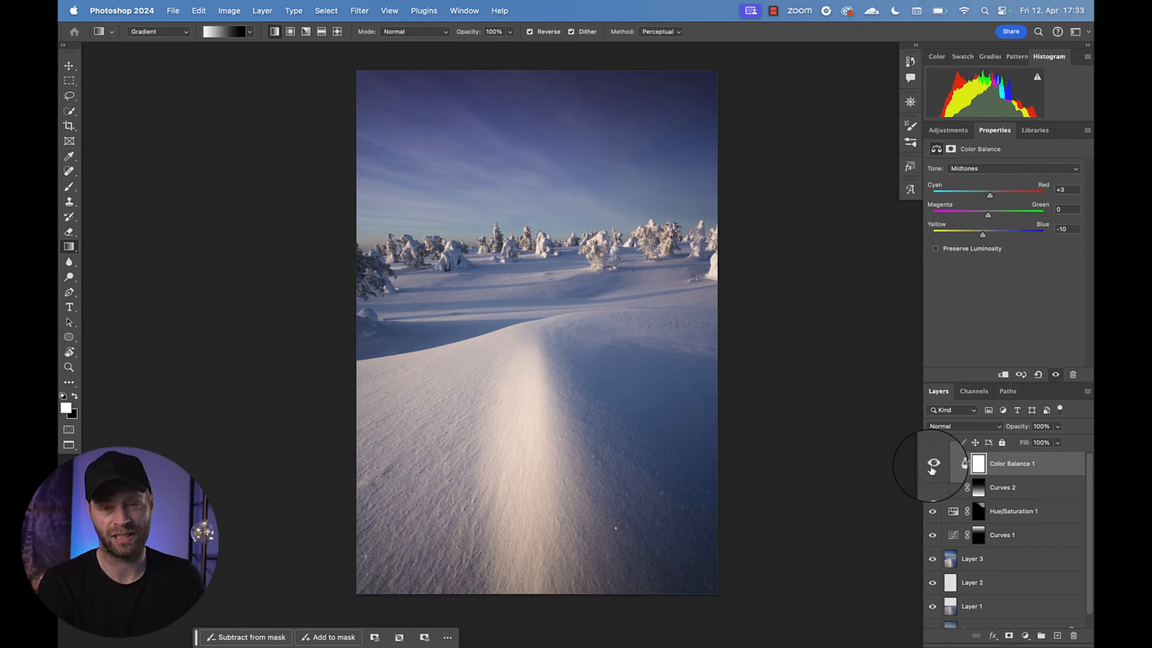
click(932, 462)
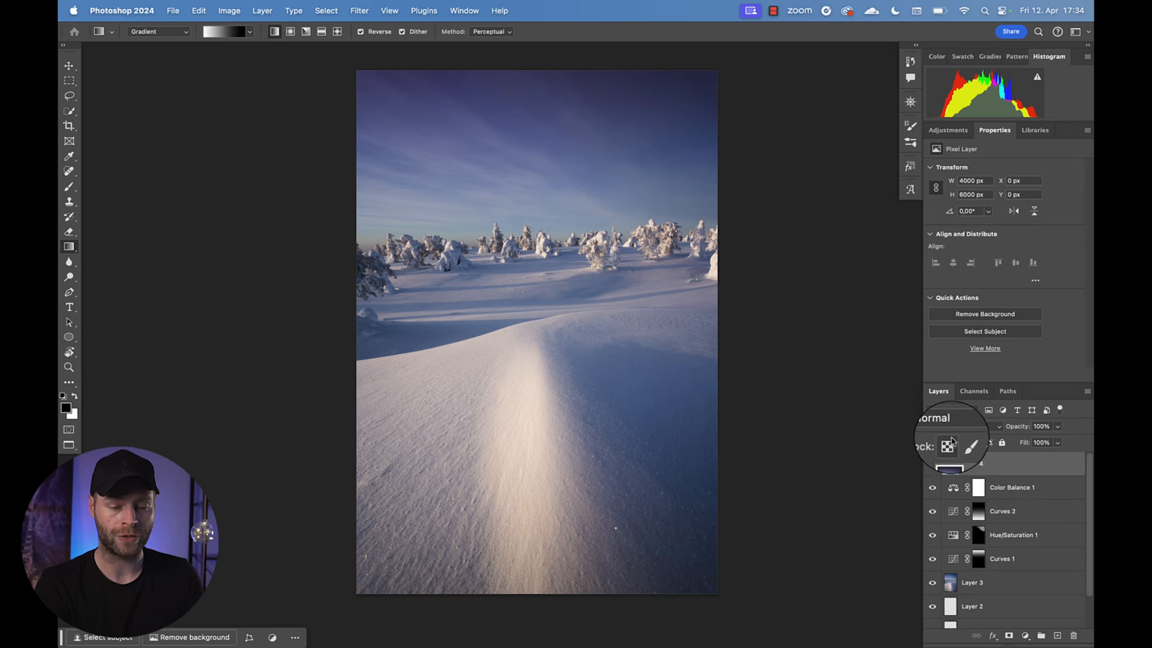
- Set Layer 4 to Soft Light and blur it with a 167.7 px Gaussian Blur
click(948, 426)
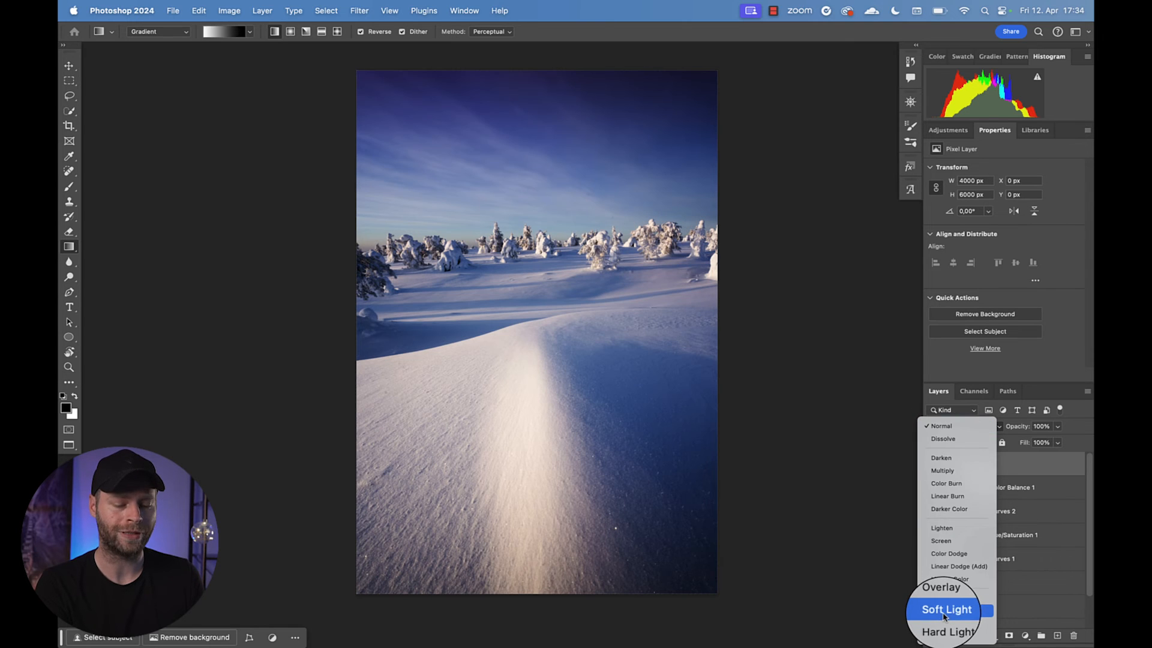
click(947, 610)
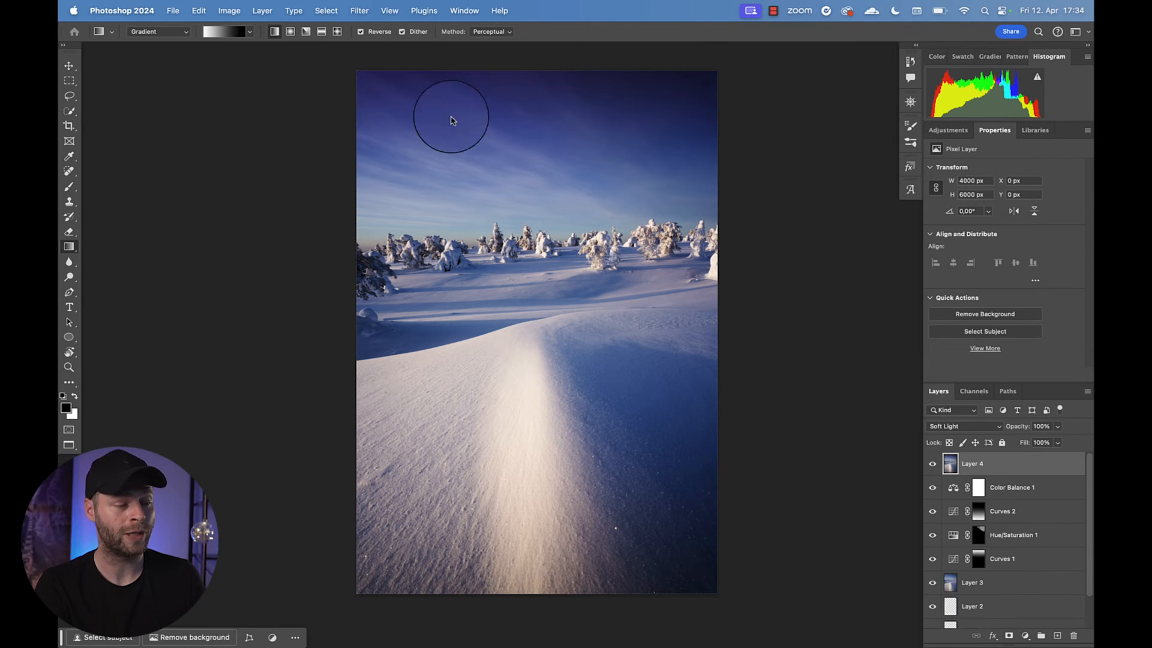
click(359, 10)
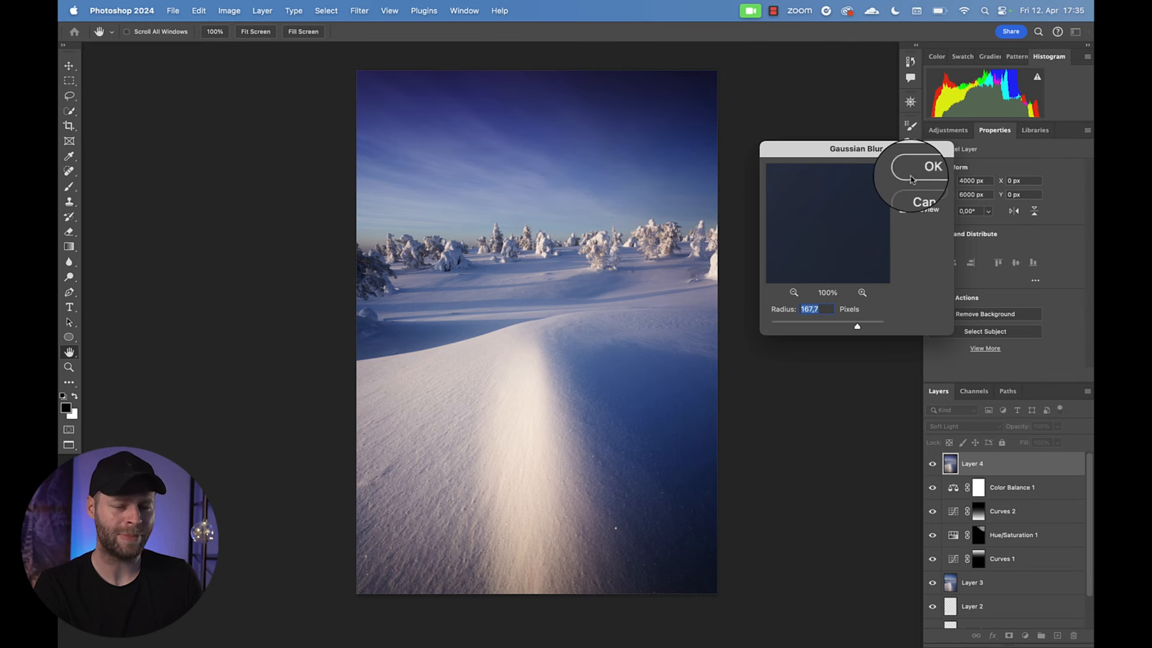
click(933, 166)
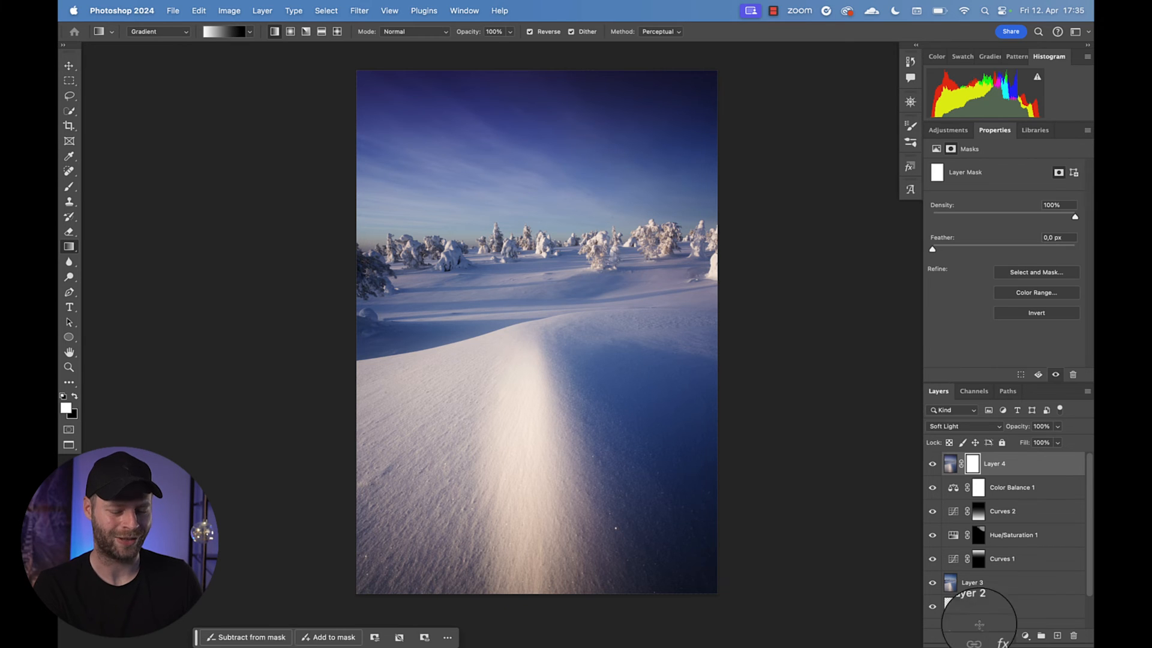
- Target the Layer 4 mask and paint black at 20% opacity to hide parts of the glow
click(69, 186)
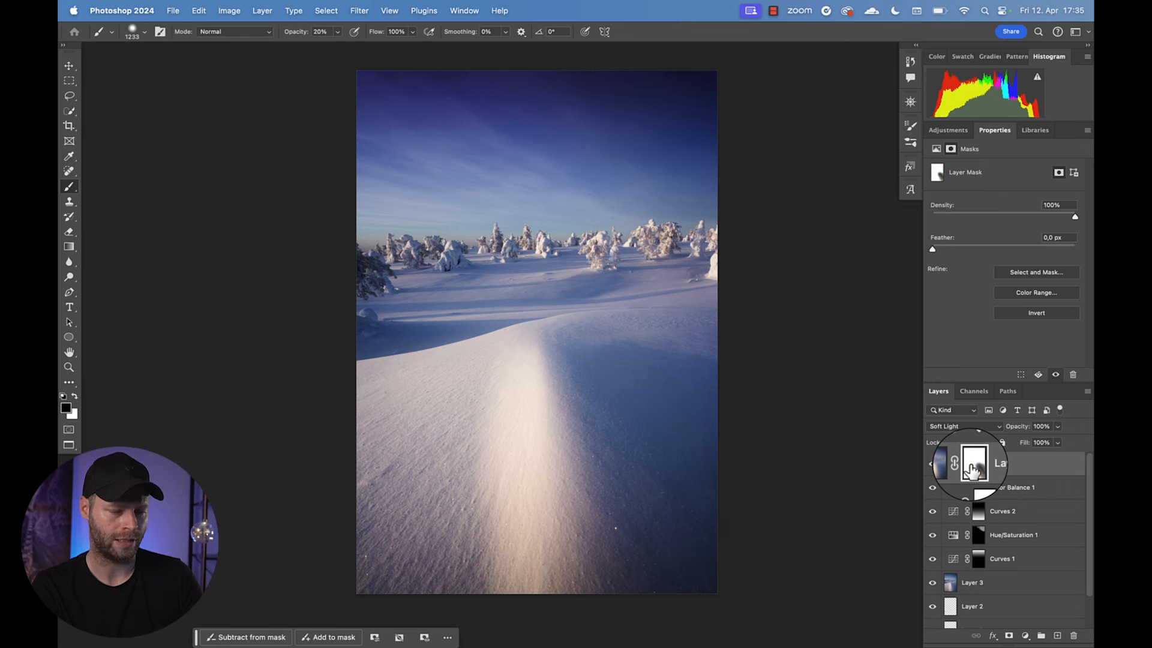
click(951, 463)
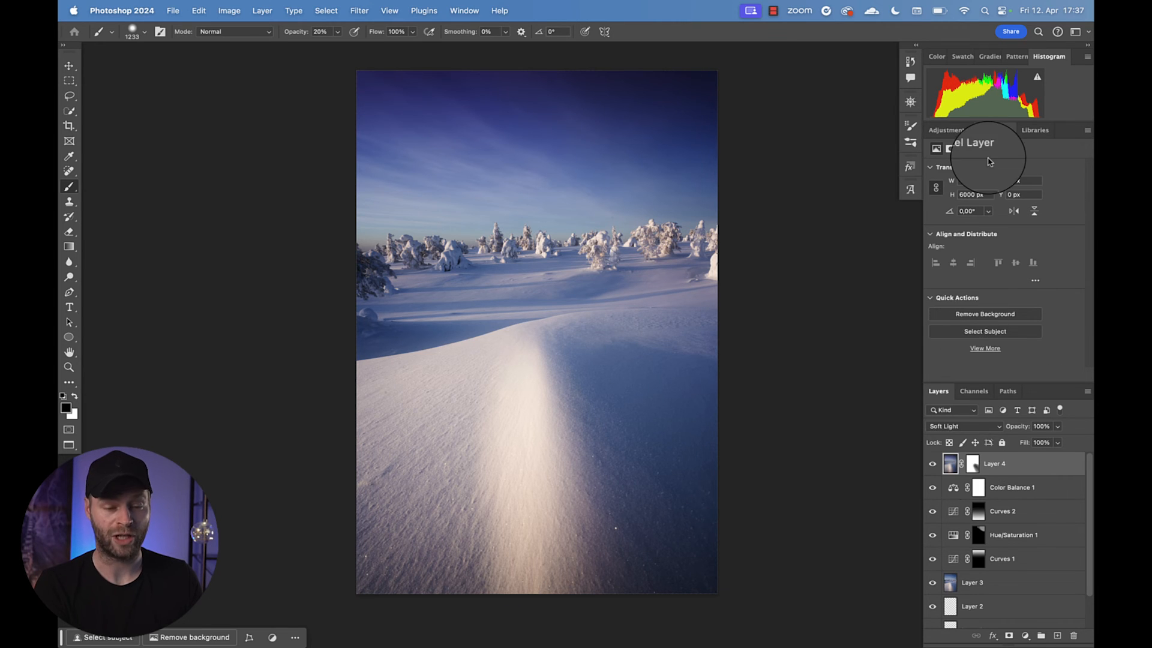
- Add Curves 3 lifting the Red channel black point output to 26, then toggle it to compare
click(948, 130)
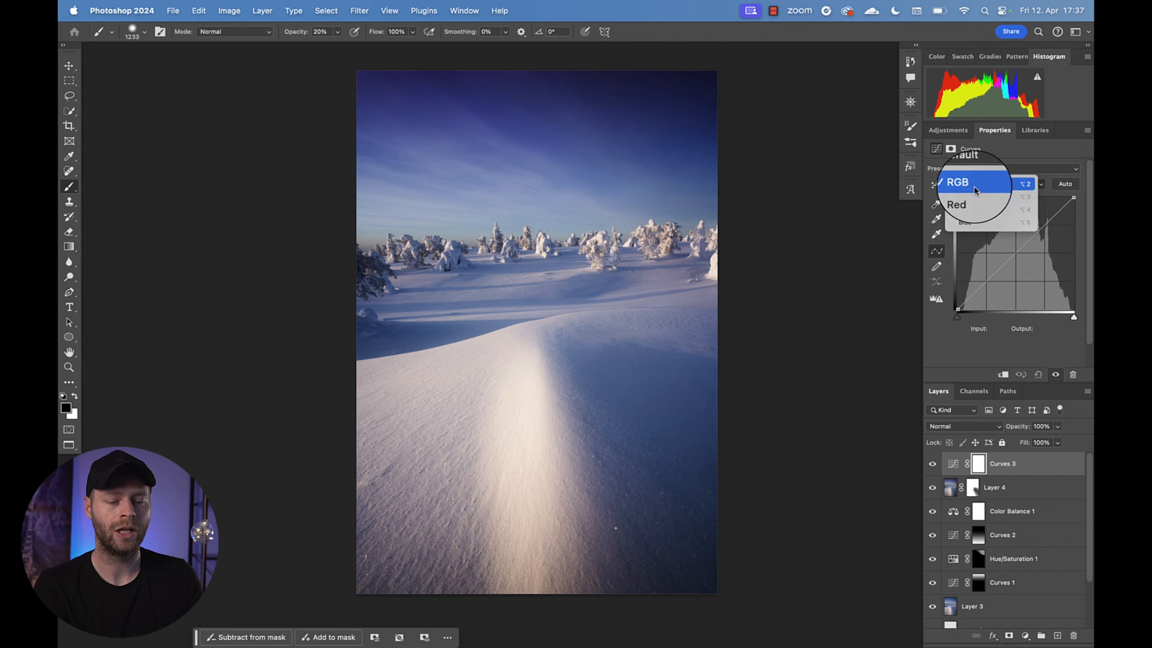
click(958, 204)
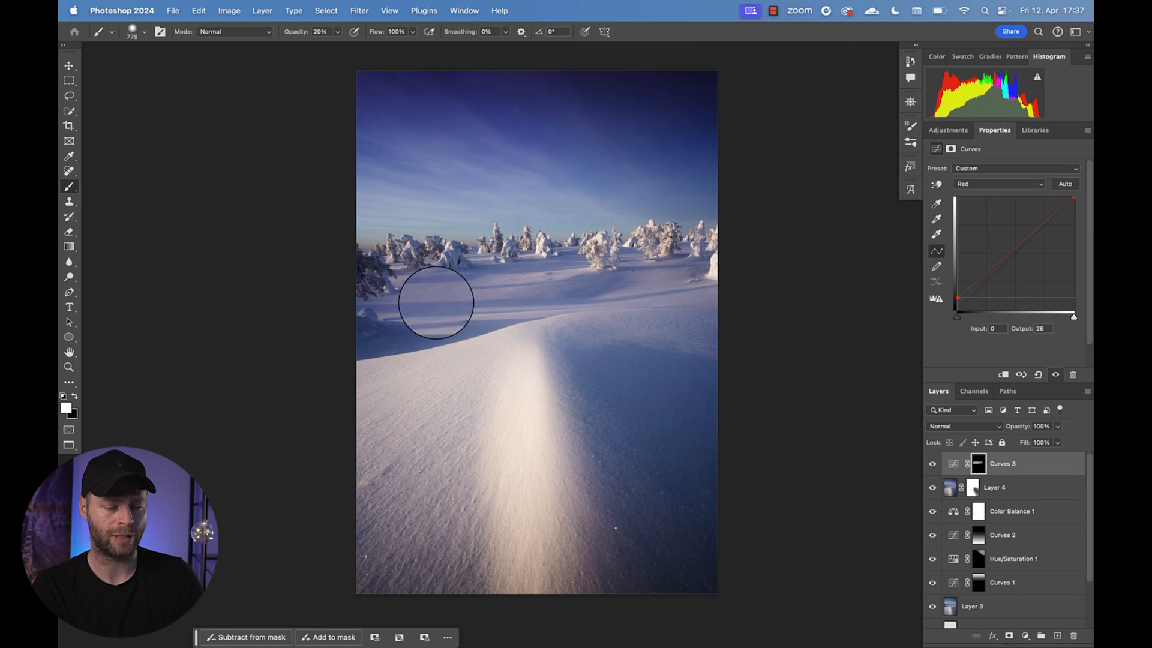
mouse_move(537, 276)
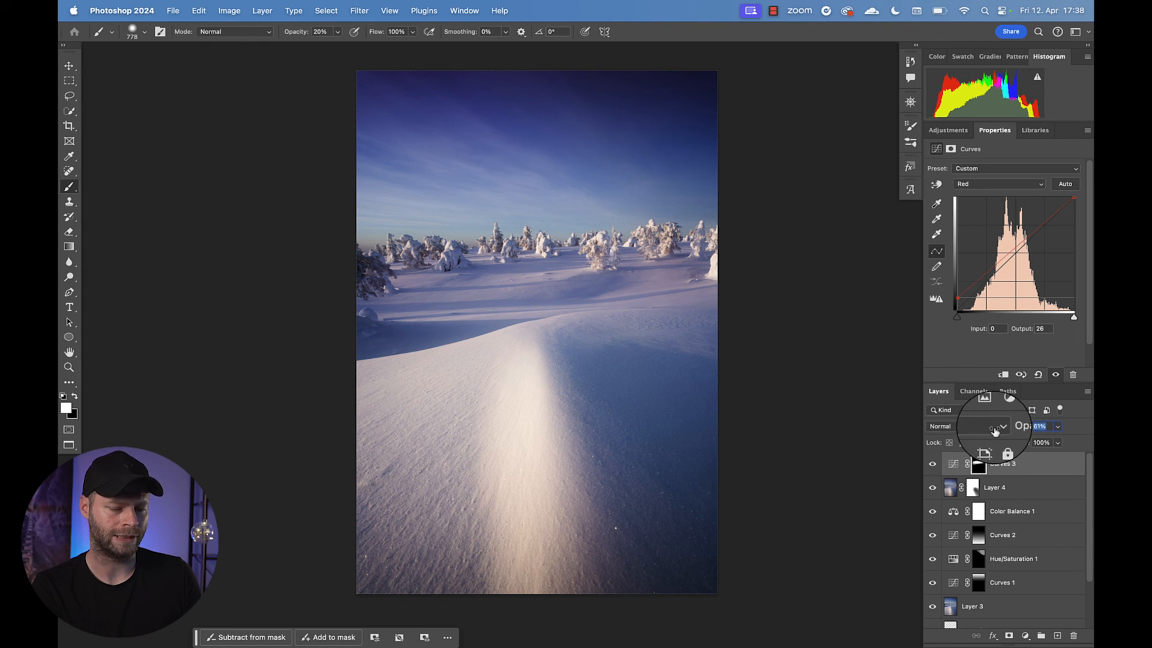
click(933, 464)
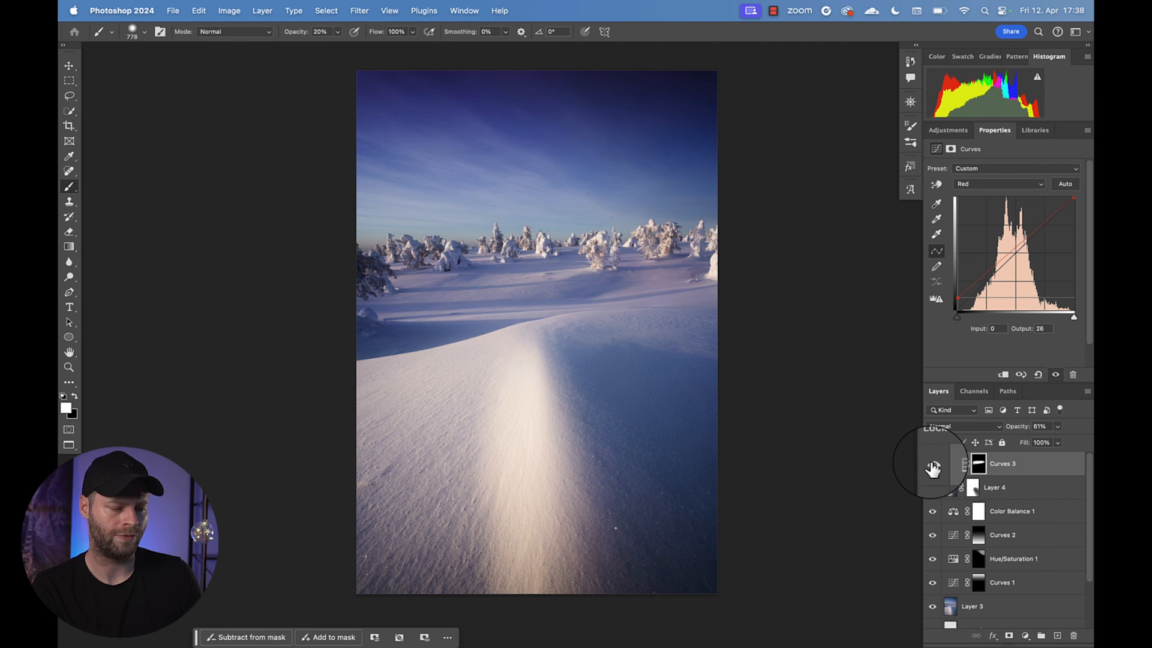
scroll(down, 3)
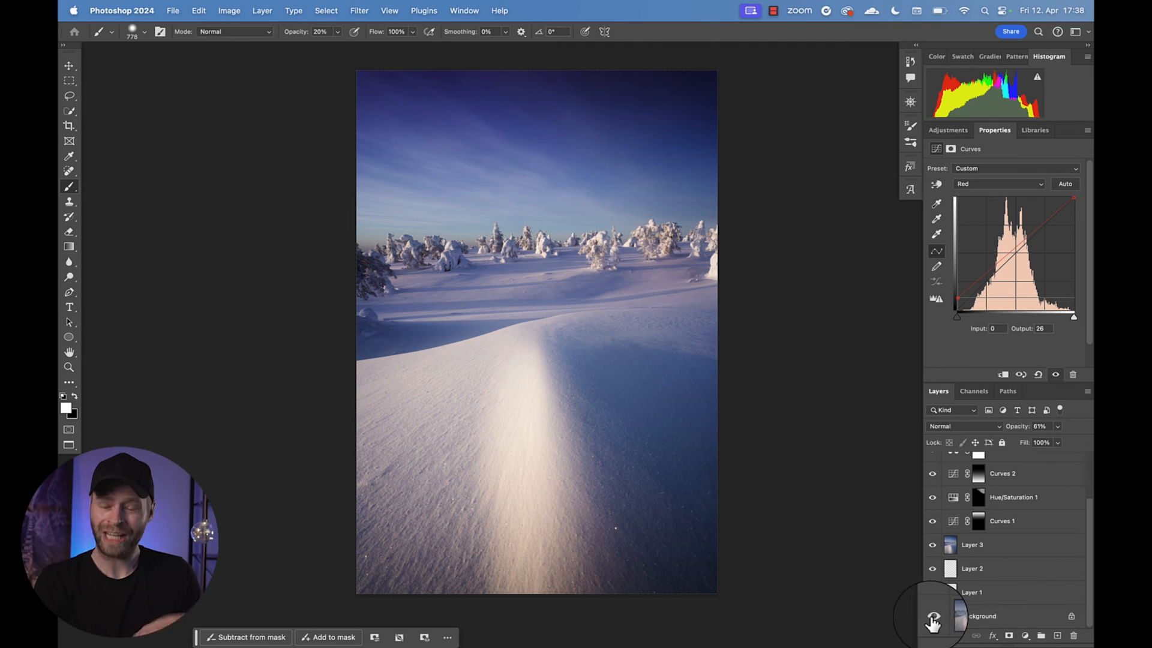